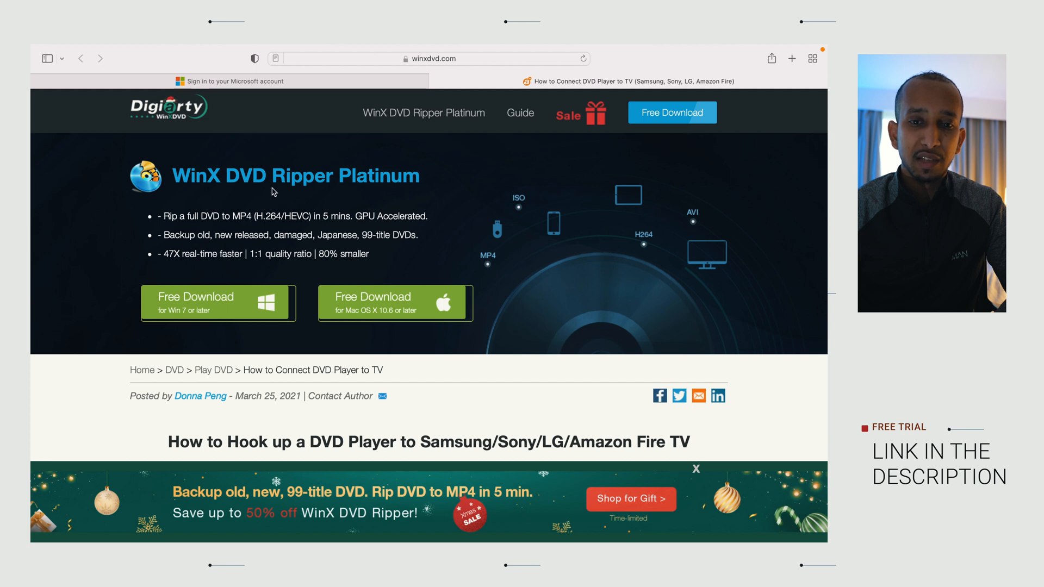
pyautogui.moveTo(344, 213)
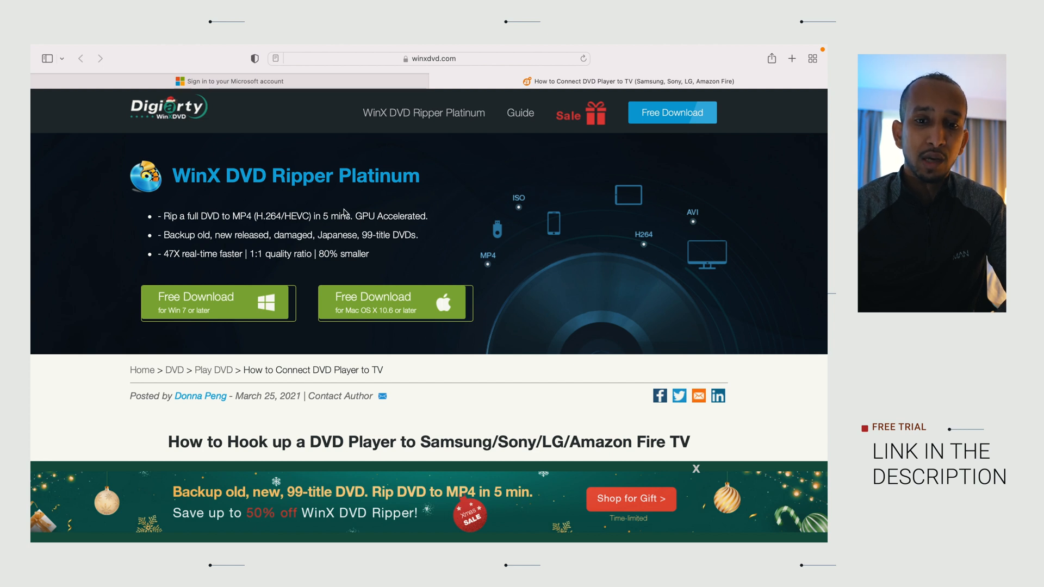
# Step: Scroll the winxdvd.com page while the Mac installer download runs
pyautogui.scroll(-3)
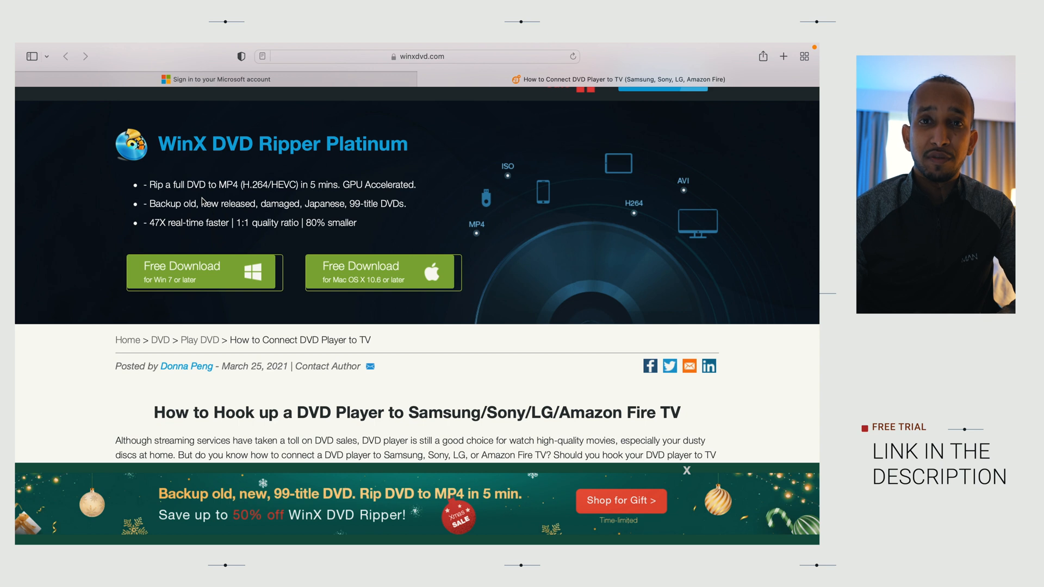
pyautogui.moveTo(311, 201)
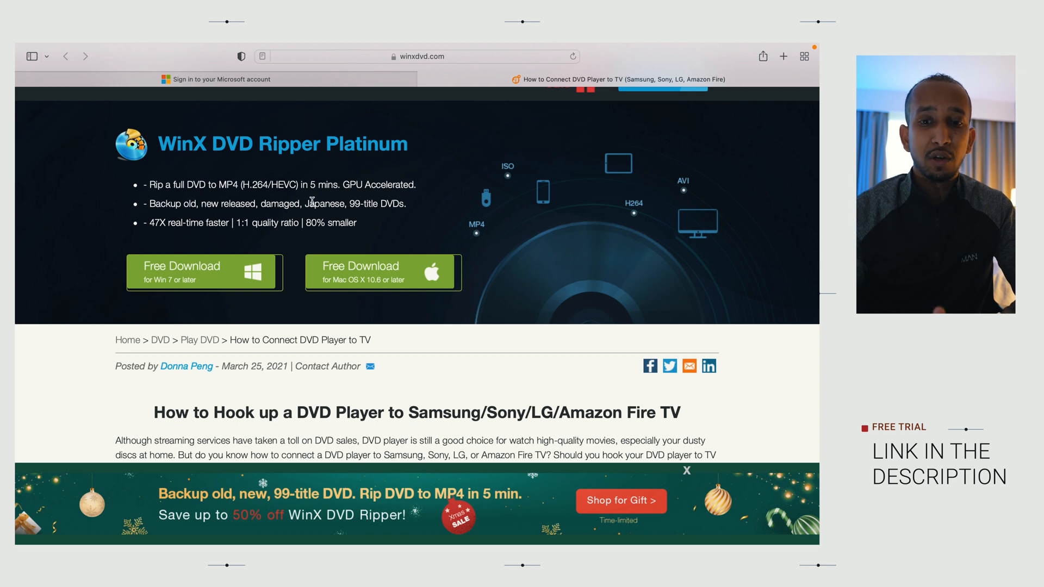
pyautogui.scroll(3)
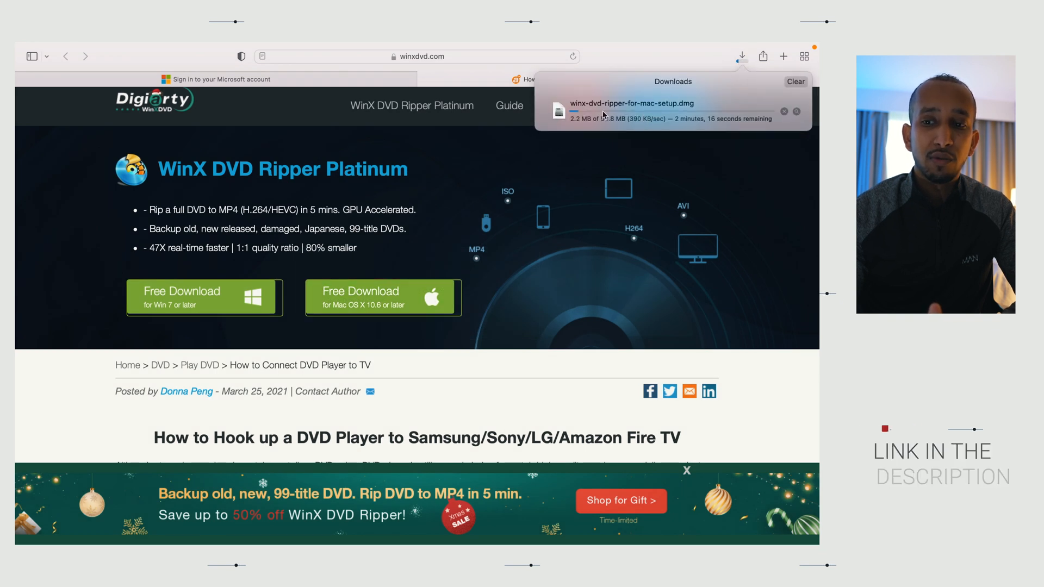
# Step: Scroll down the WinXDVD shop page to the Short-term and Yearly Plan pricing cards
pyautogui.scroll(-3)
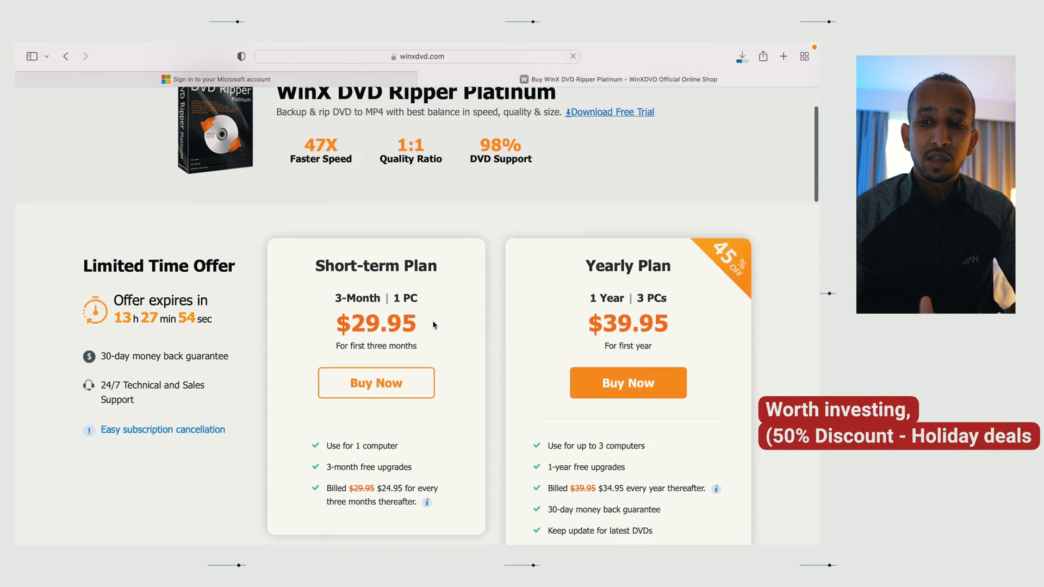
pyautogui.scroll(-3)
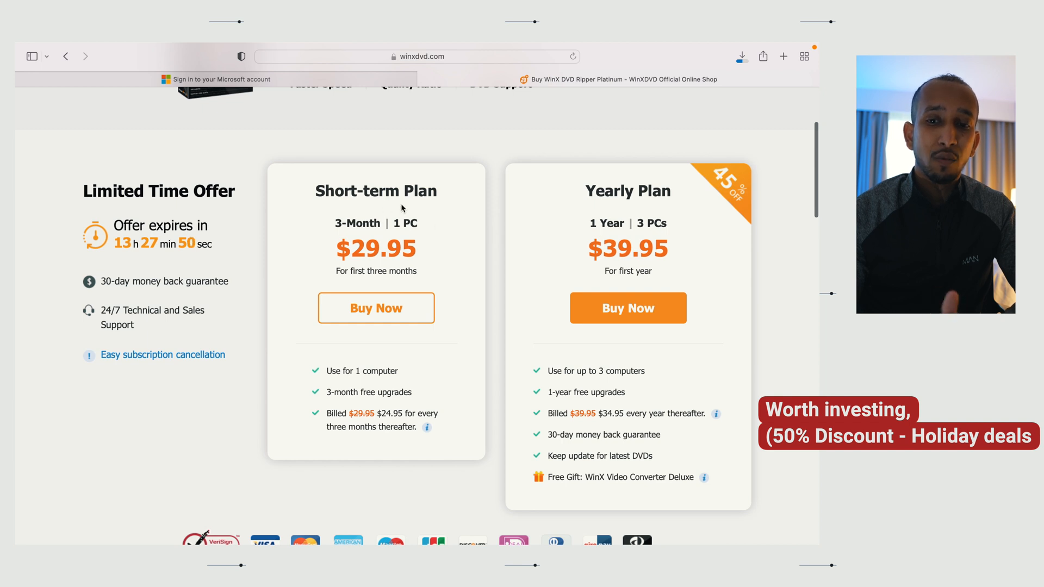
pyautogui.moveTo(601, 244)
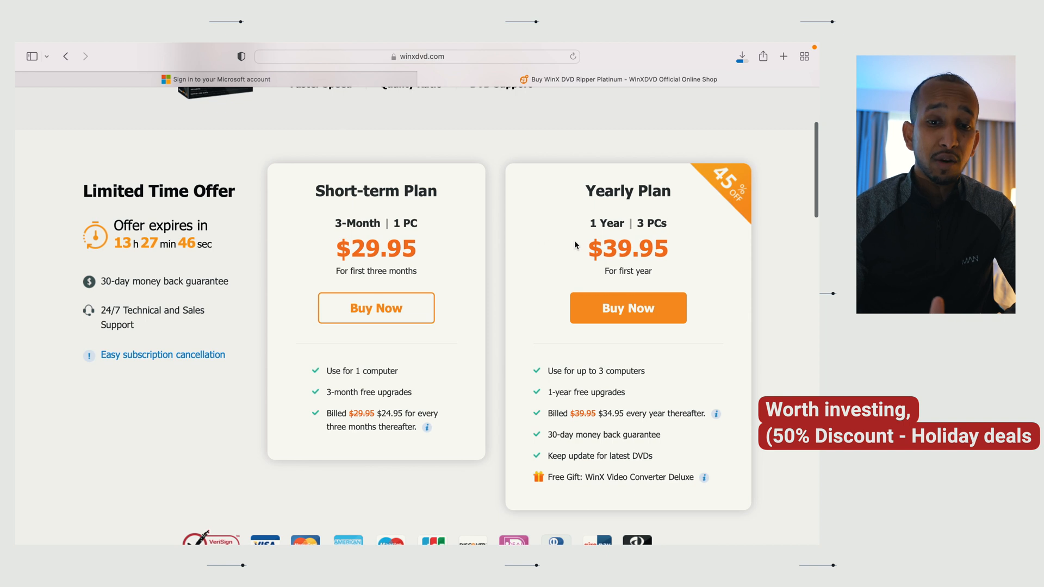
pyautogui.scroll(-3)
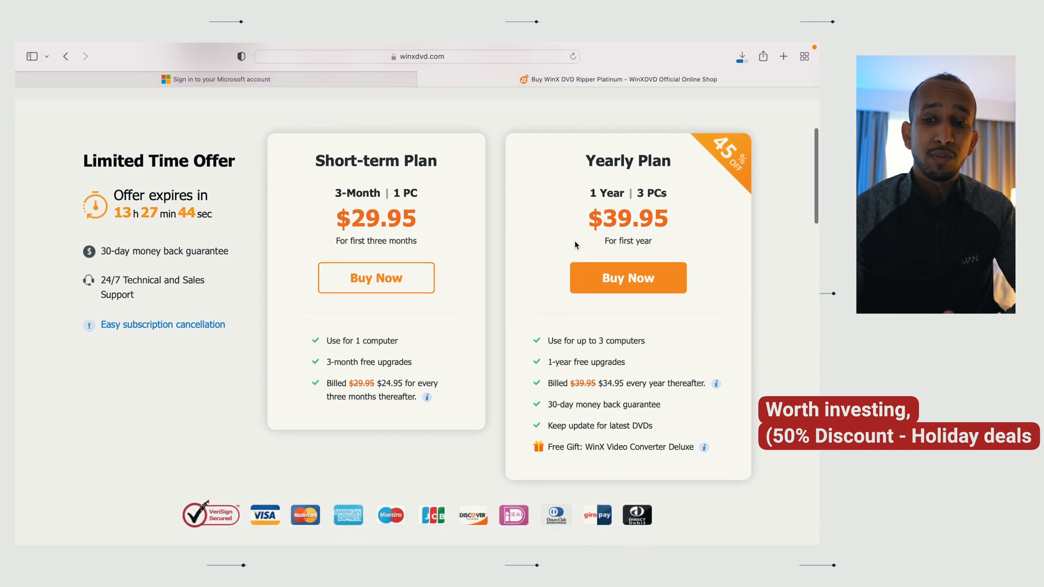
pyautogui.scroll(-3)
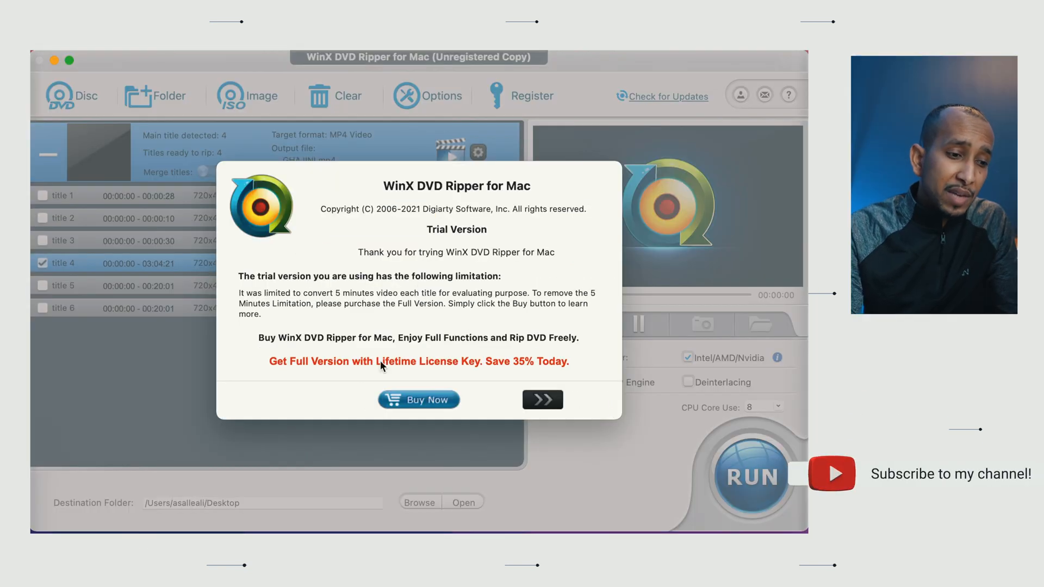
pyautogui.moveTo(418, 299)
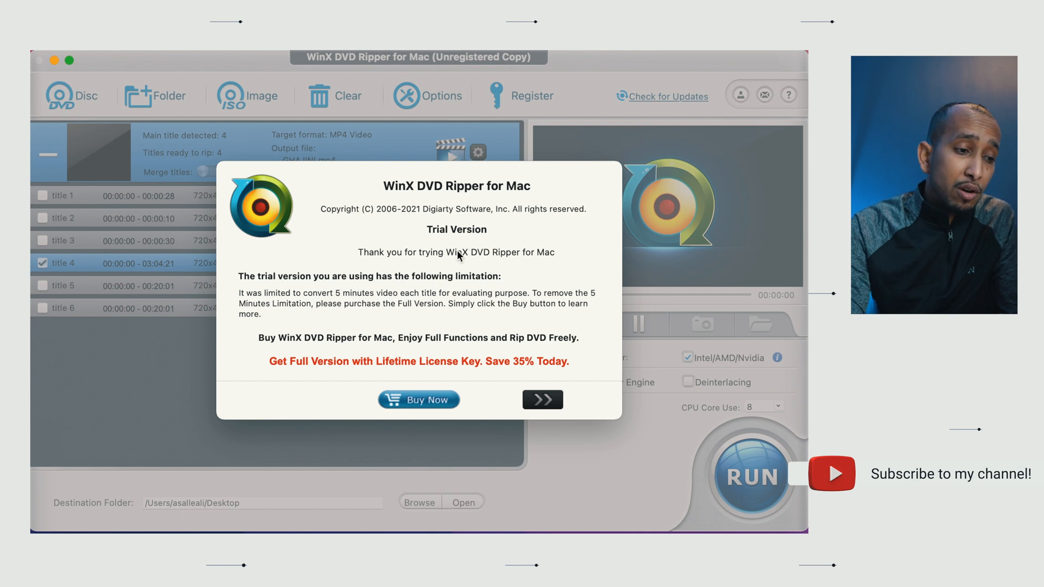
pyautogui.moveTo(425, 276)
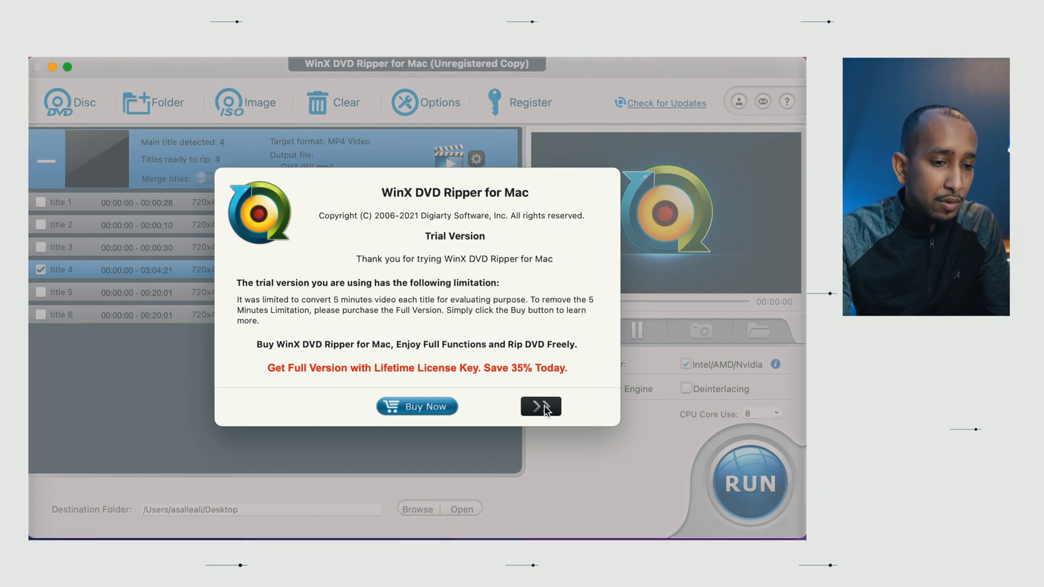
# Step: Dismiss the trial notice, register the license, and confirm the successful registration
pyautogui.click(540, 407)
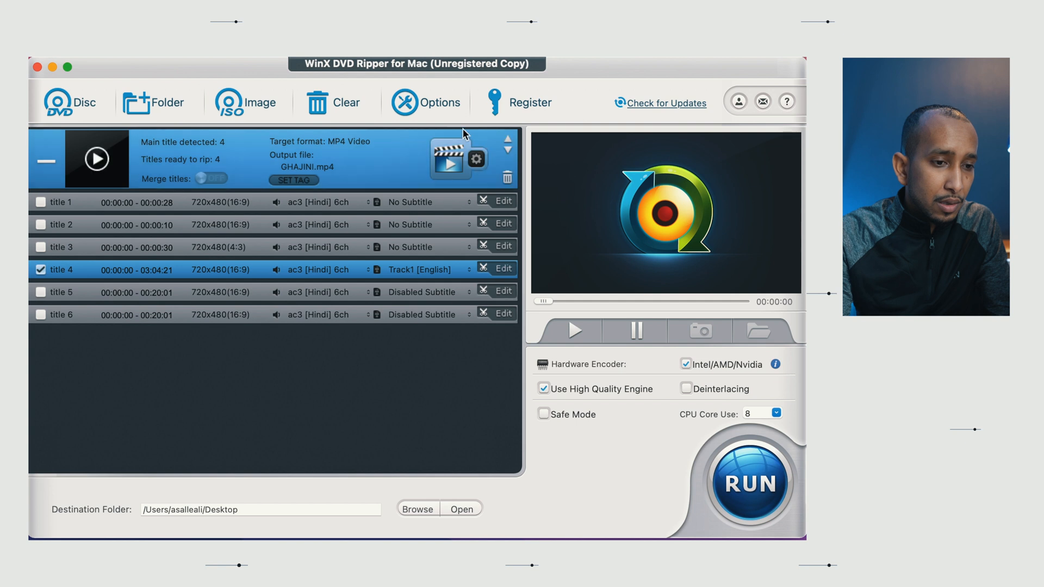
pyautogui.click(529, 103)
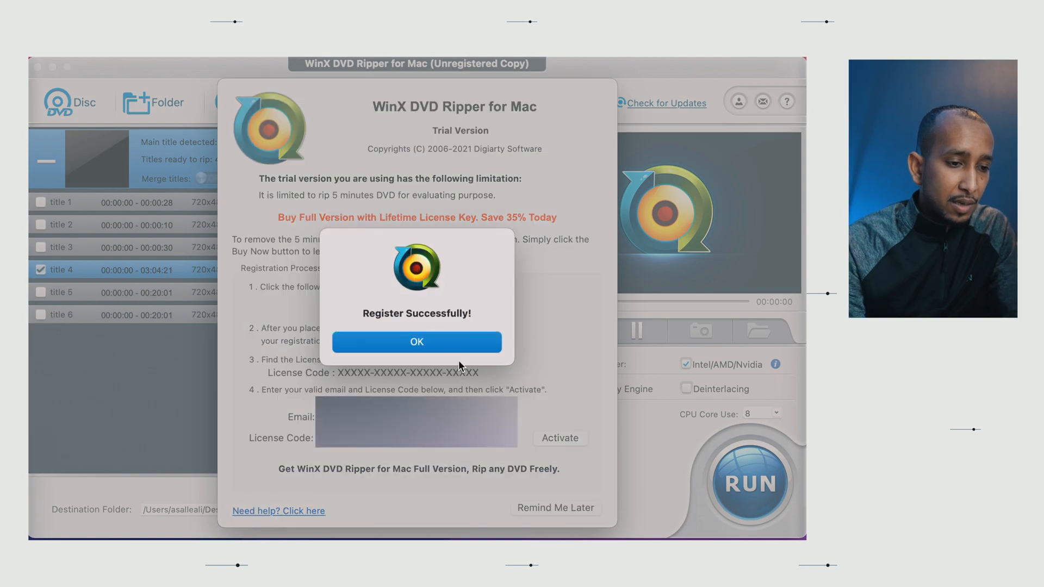
pyautogui.click(416, 341)
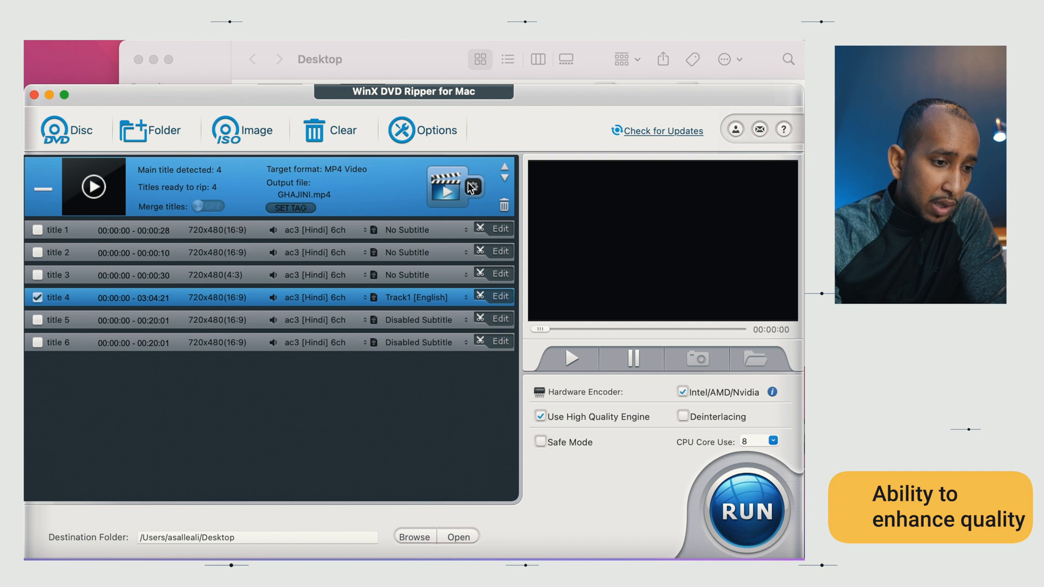
# Step: Set the MP4 output's audio sample rate to 48000
pyautogui.click(472, 186)
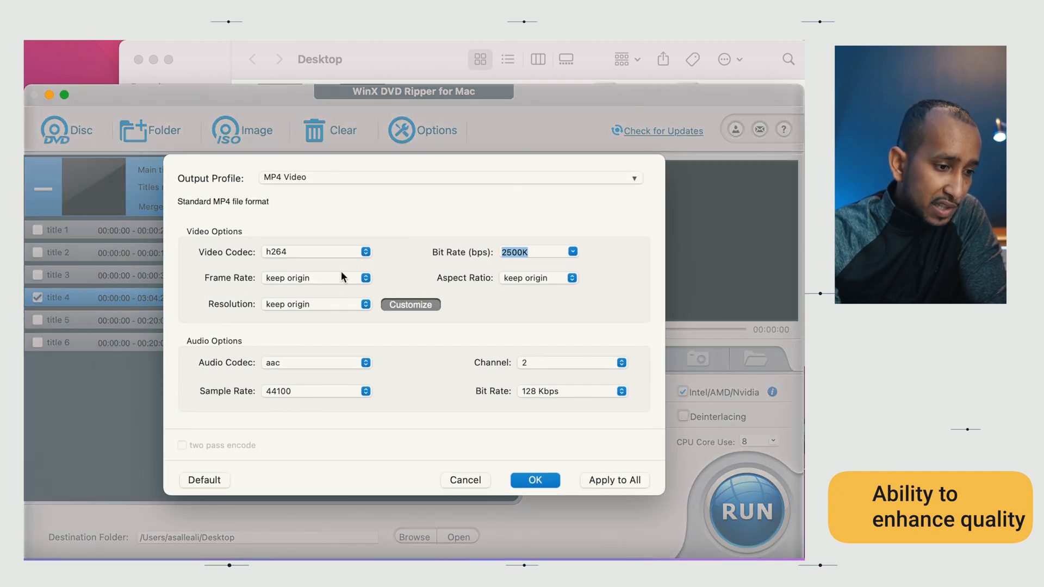
pyautogui.moveTo(308, 335)
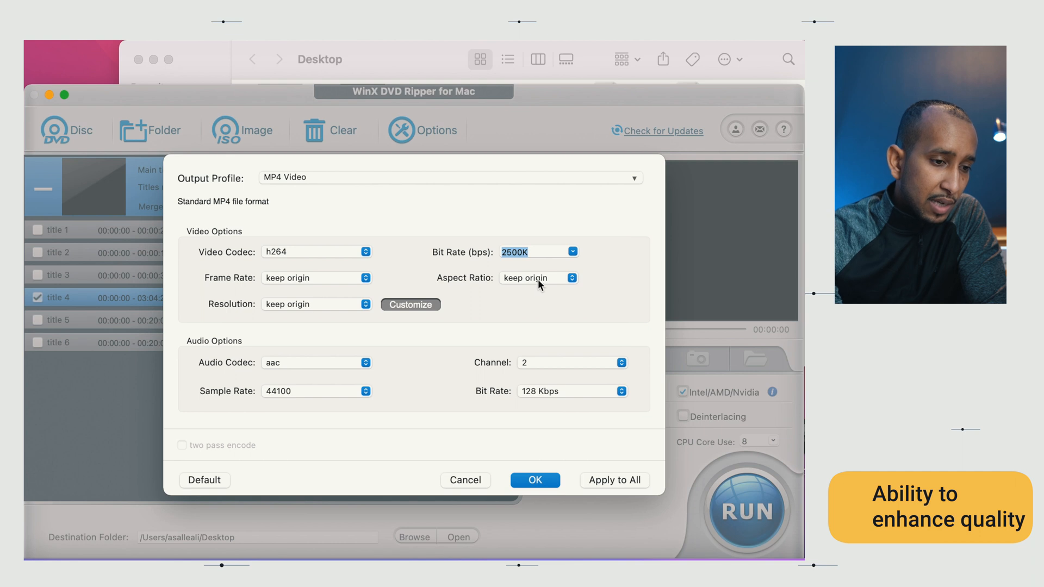
pyautogui.moveTo(451, 268)
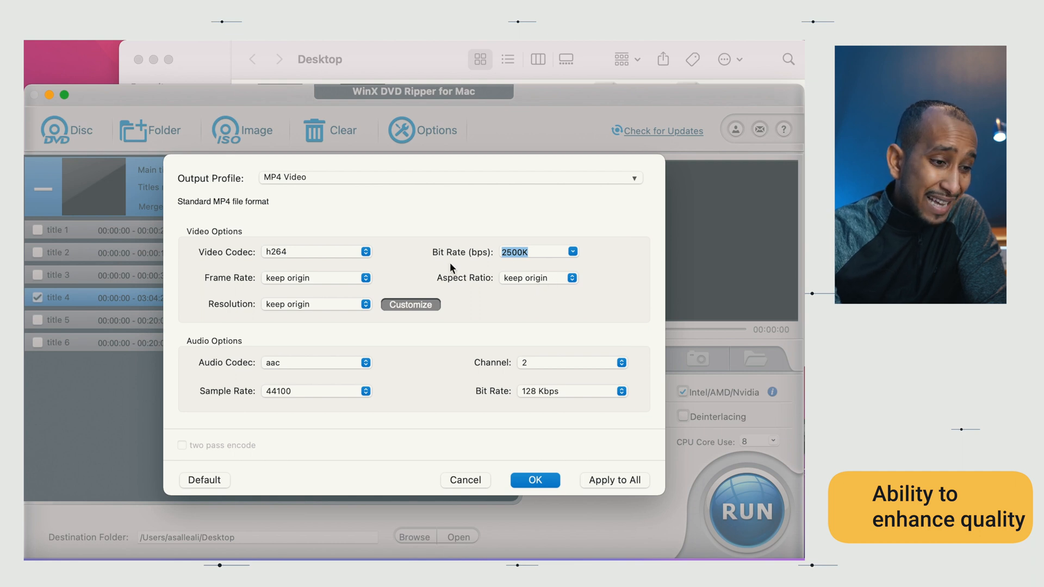
pyautogui.moveTo(544, 357)
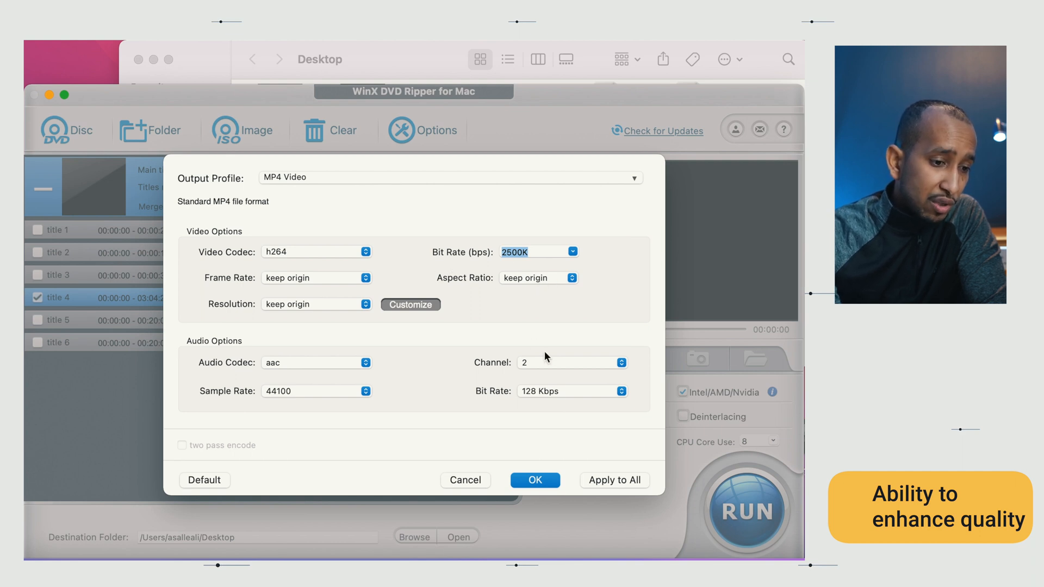
pyautogui.moveTo(370, 400)
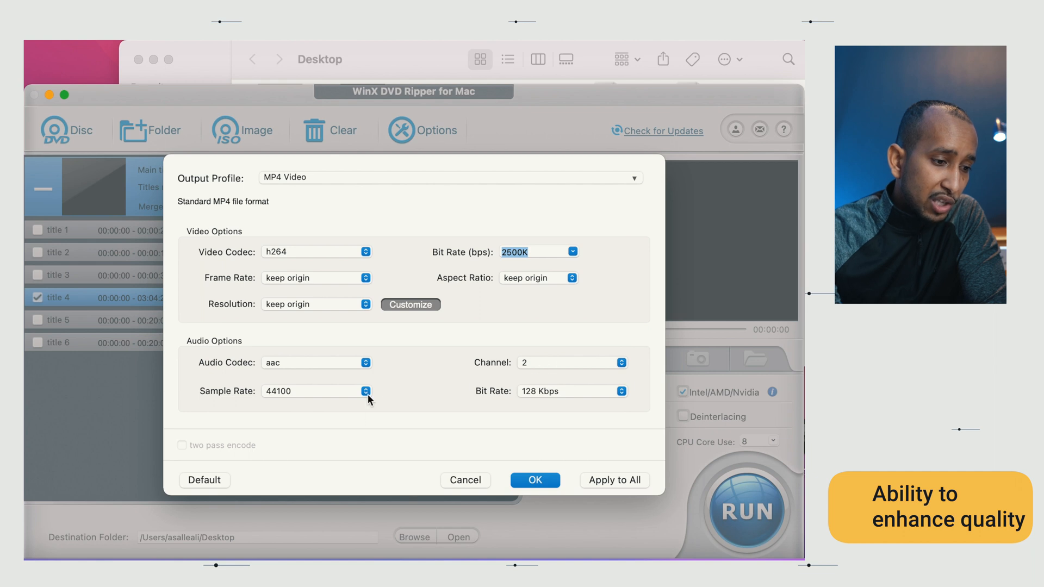
pyautogui.click(366, 391)
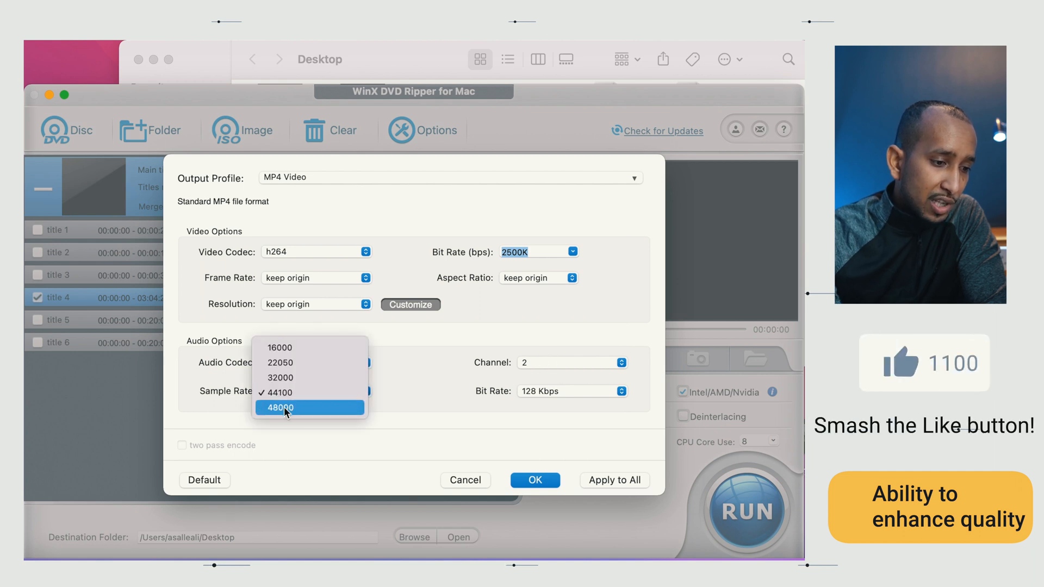
pyautogui.click(281, 406)
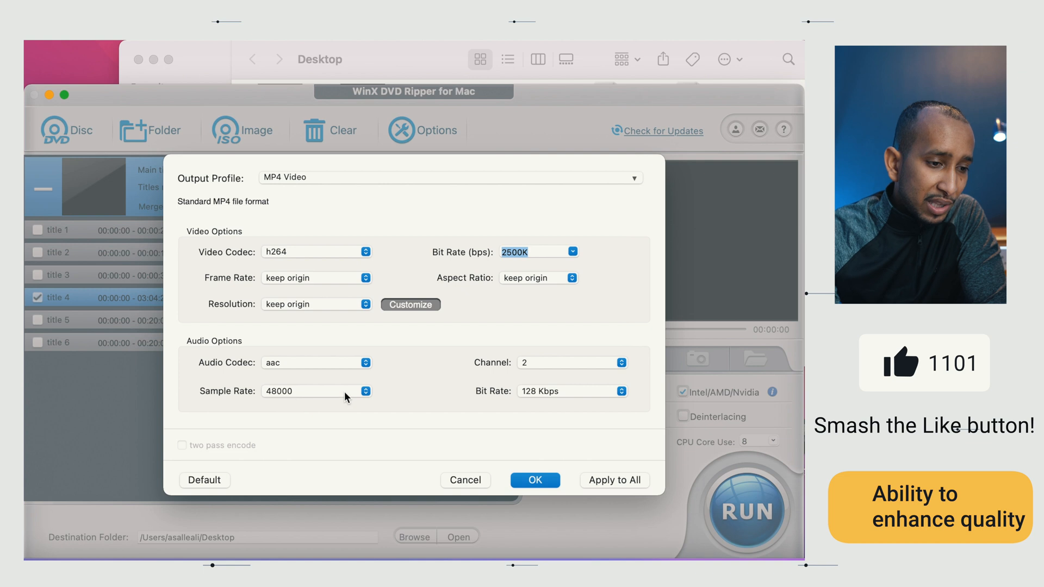
pyautogui.moveTo(539, 299)
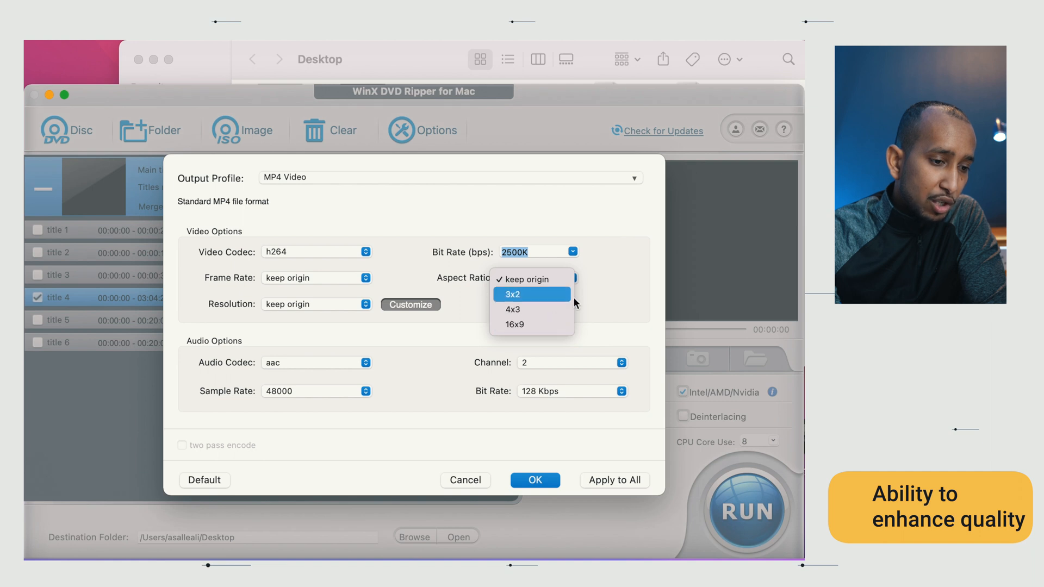
# Step: Keep the original aspect ratio and frame rate, then apply the output settings
pyautogui.click(525, 278)
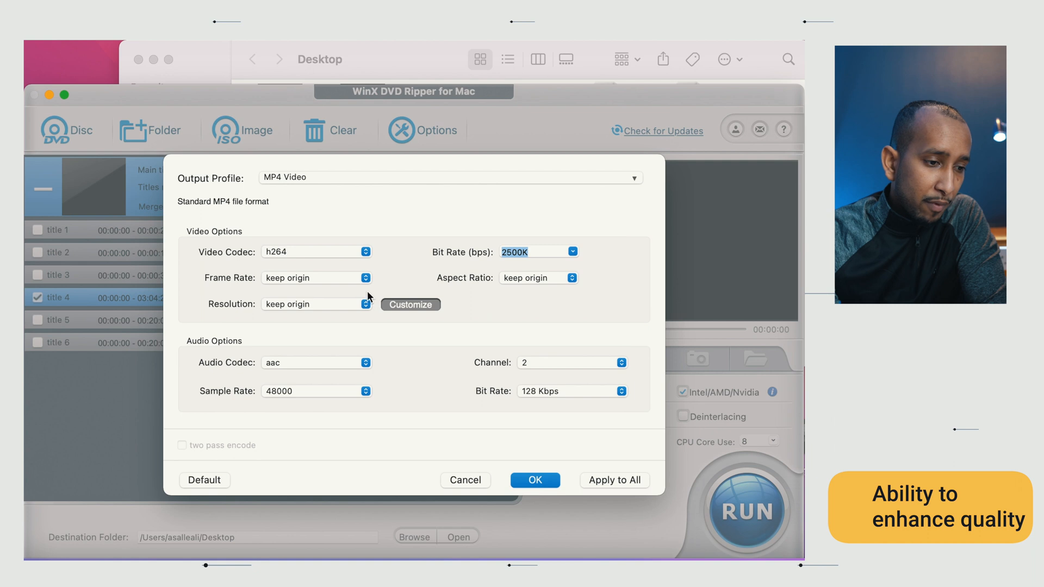
pyautogui.click(364, 278)
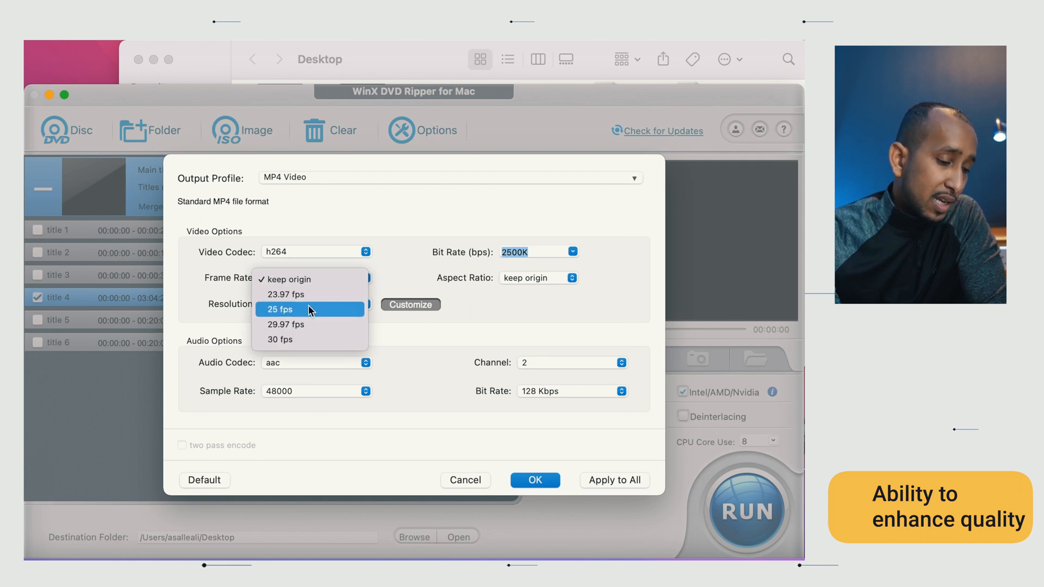
pyautogui.moveTo(301, 324)
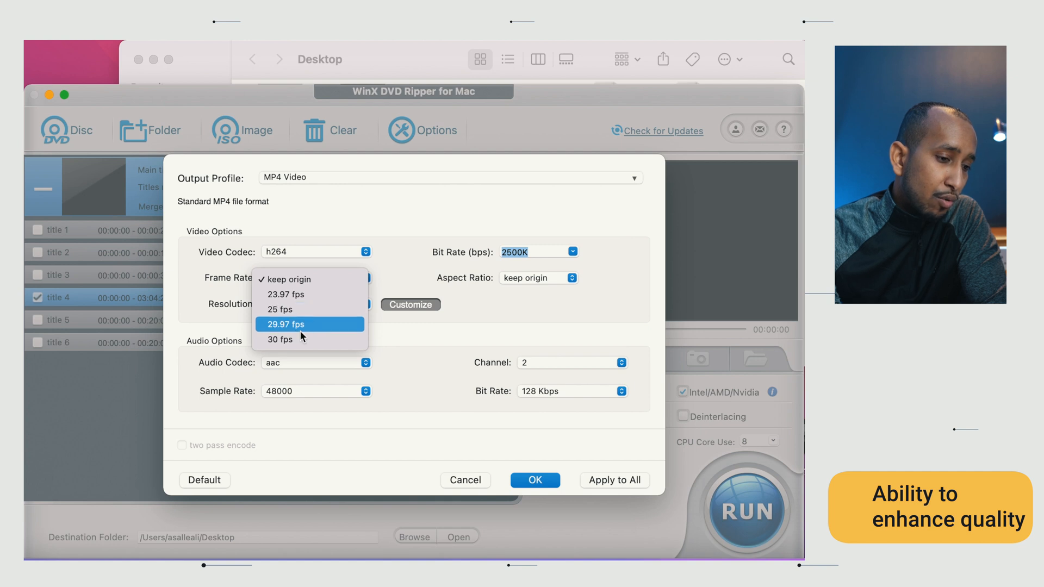
pyautogui.moveTo(280, 309)
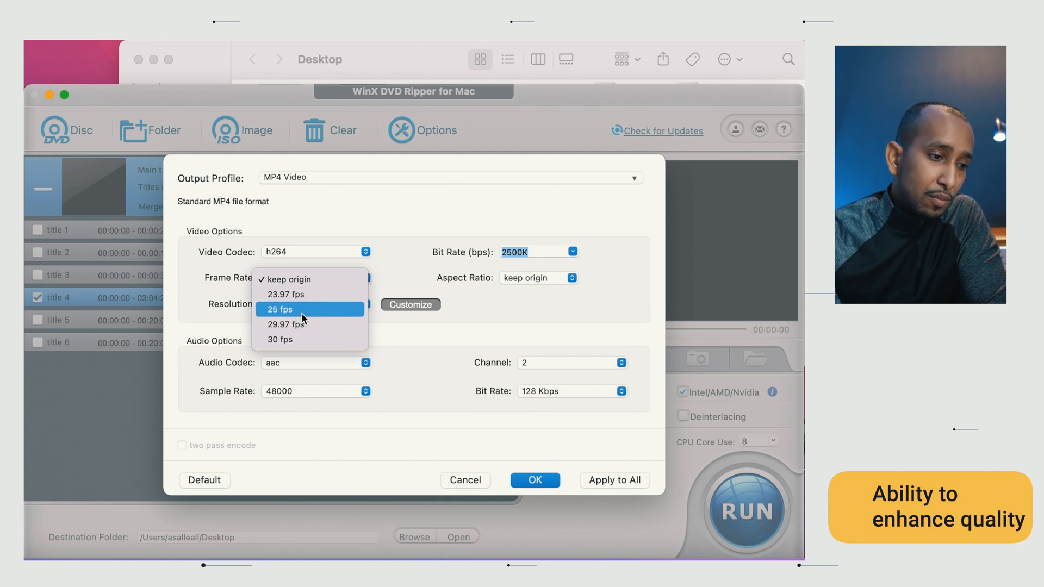
pyautogui.moveTo(306, 279)
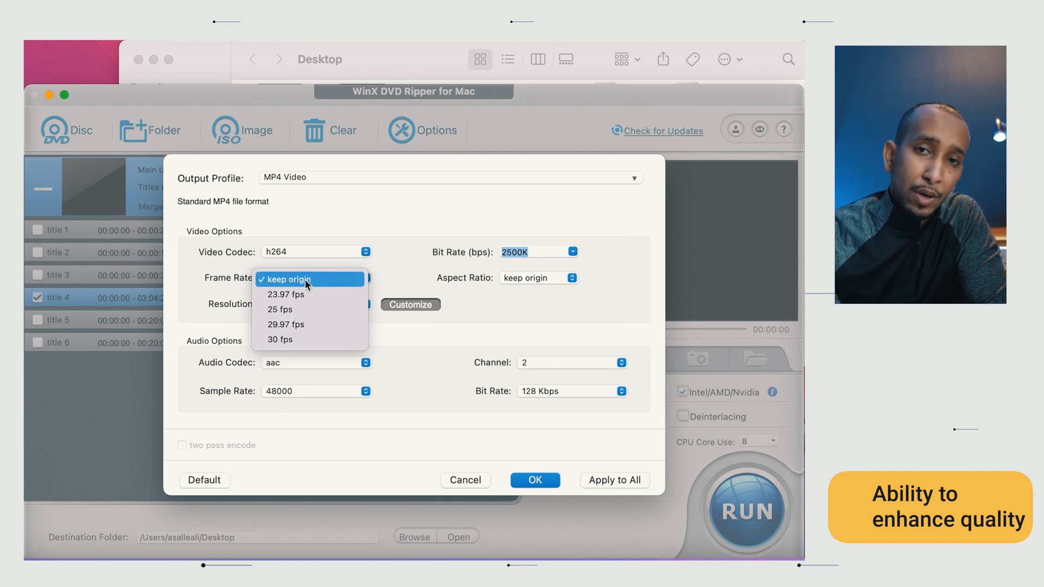
pyautogui.click(284, 279)
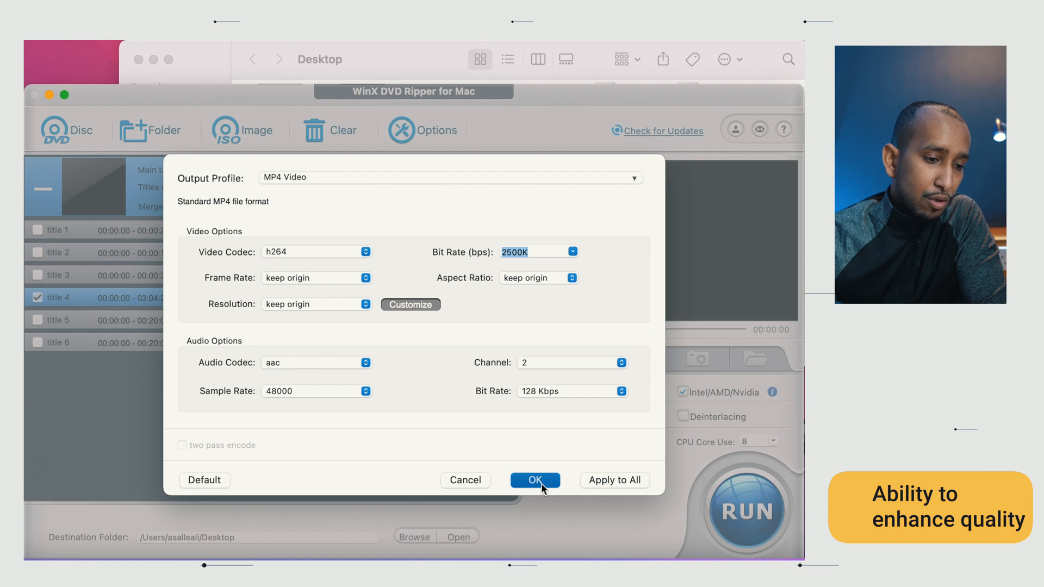
pyautogui.click(534, 480)
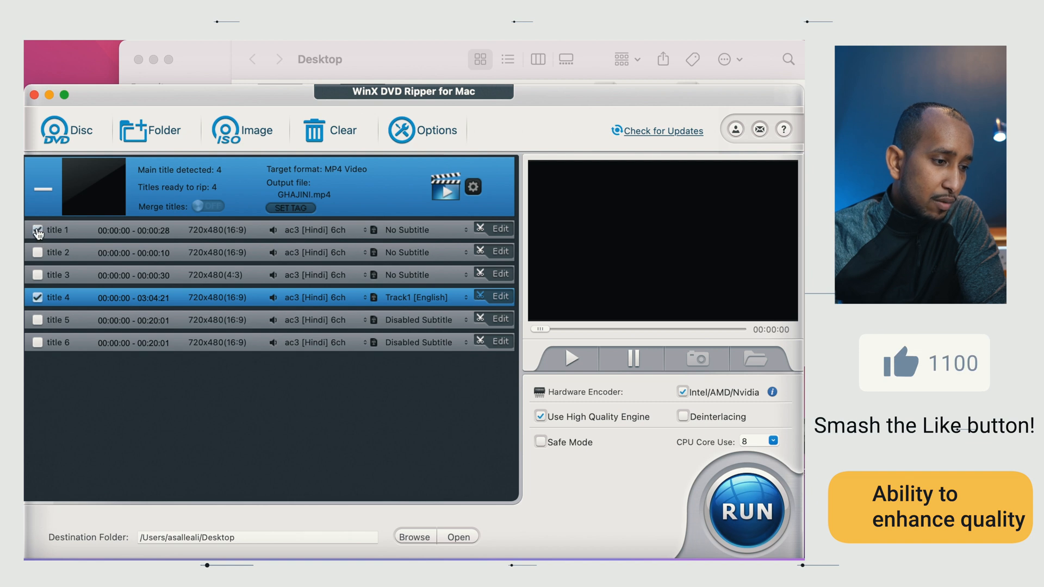
# Step: Tick title 1, then review the Options preferences and close them unchanged
pyautogui.click(37, 229)
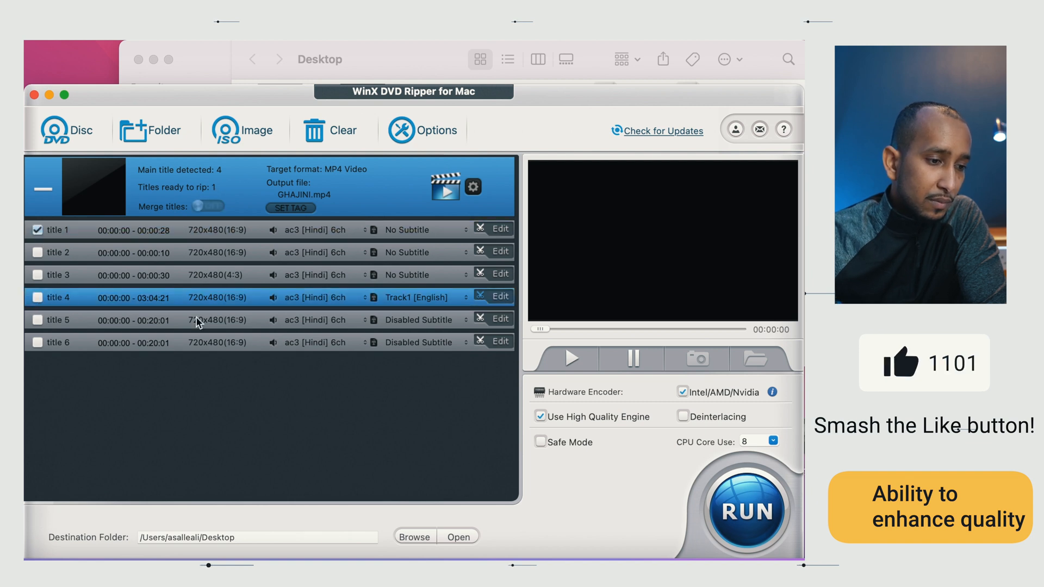
pyautogui.moveTo(413, 238)
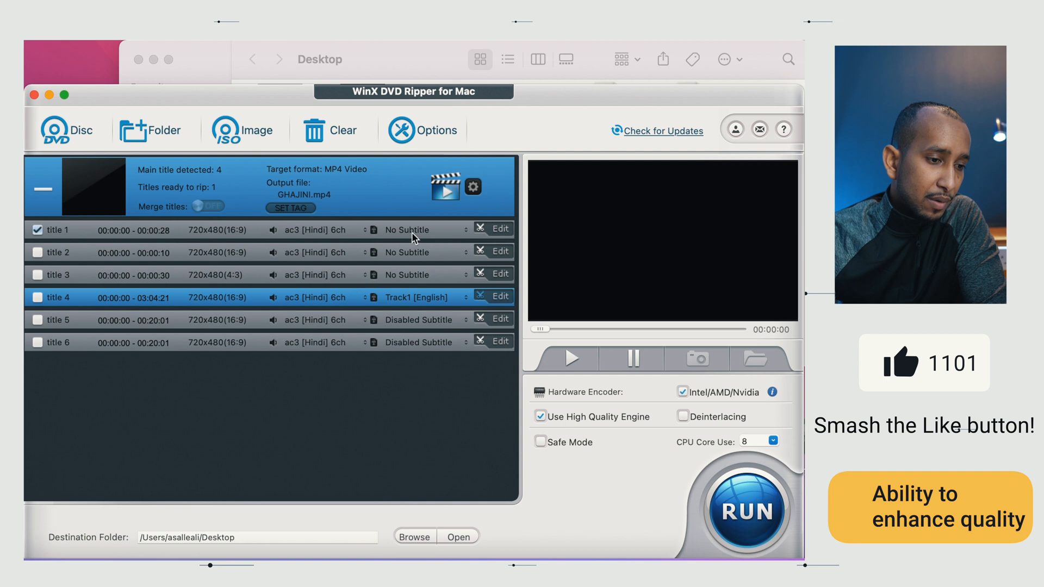
pyautogui.moveTo(578, 438)
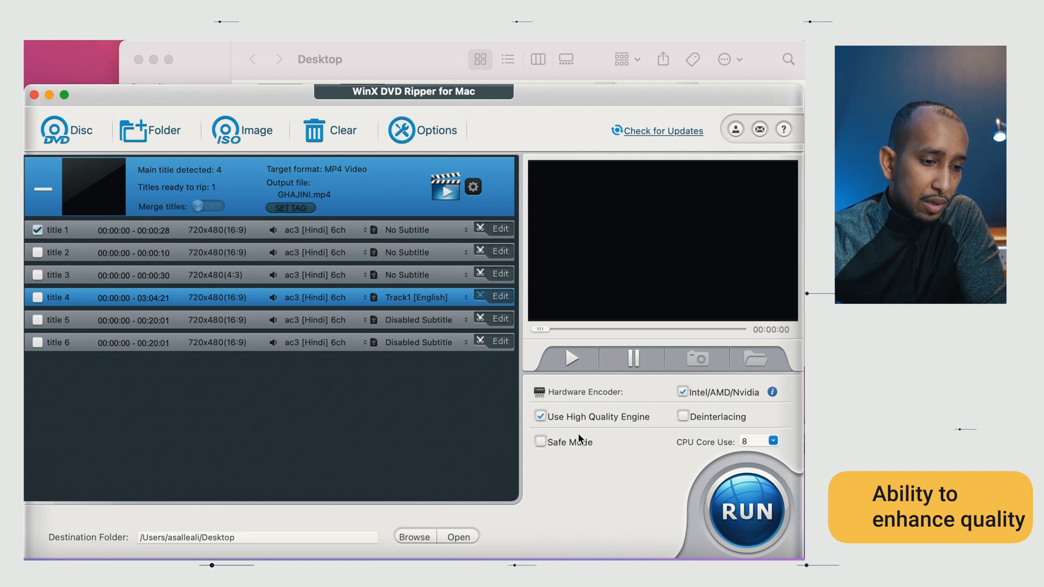
pyautogui.moveTo(601, 423)
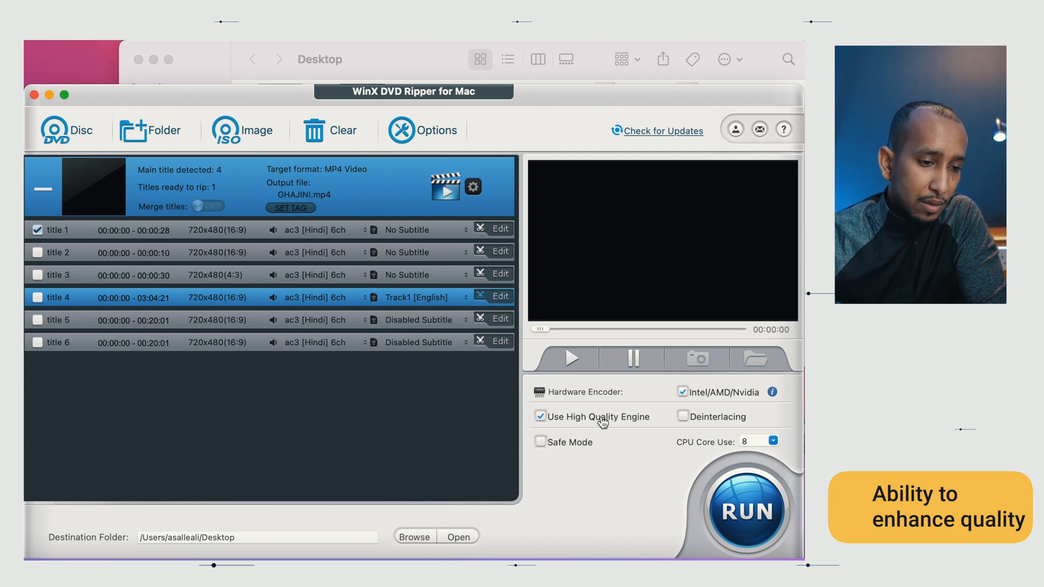
pyautogui.moveTo(415, 108)
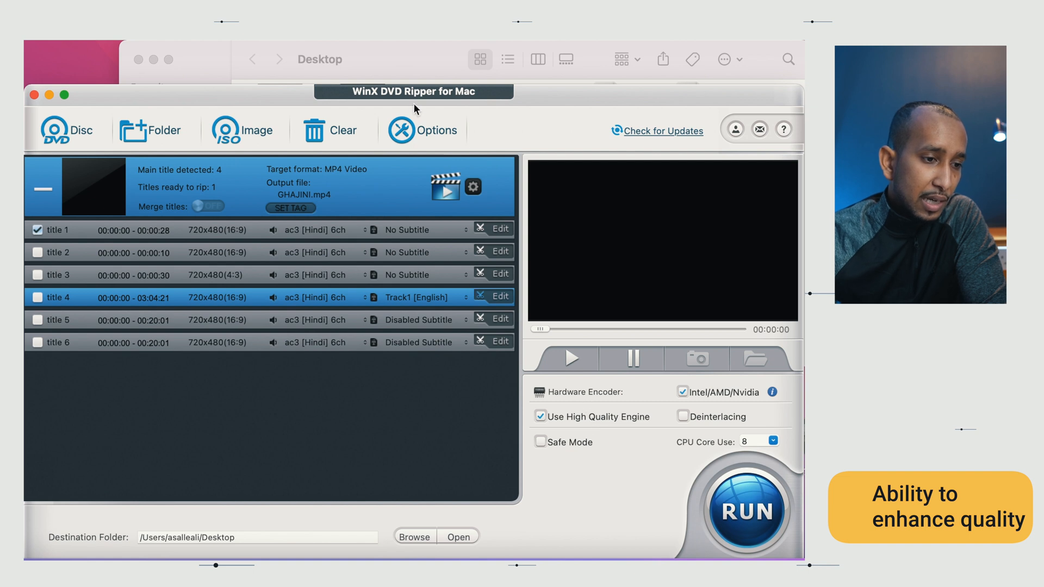
pyautogui.click(424, 130)
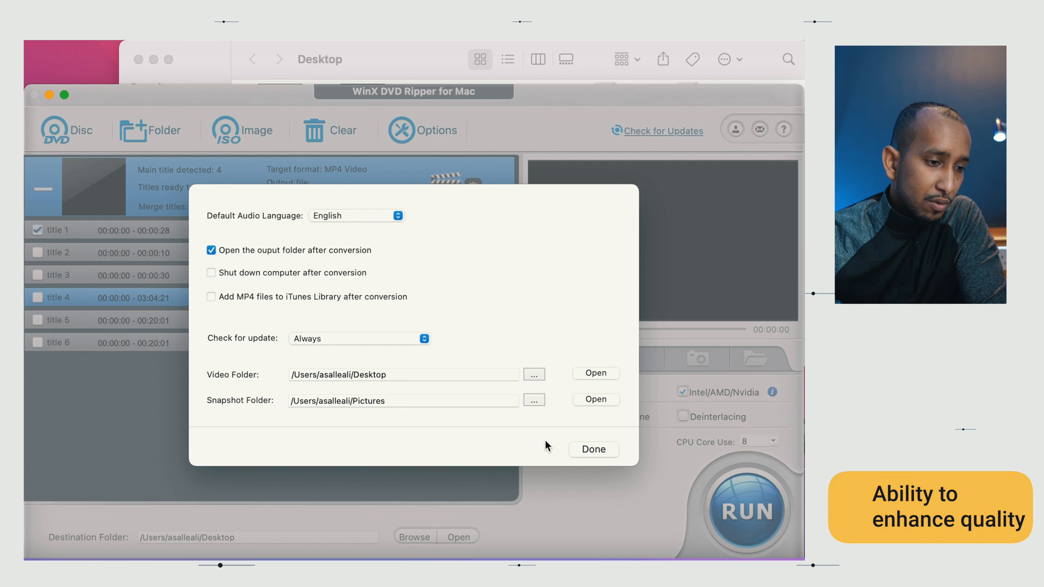
pyautogui.click(593, 448)
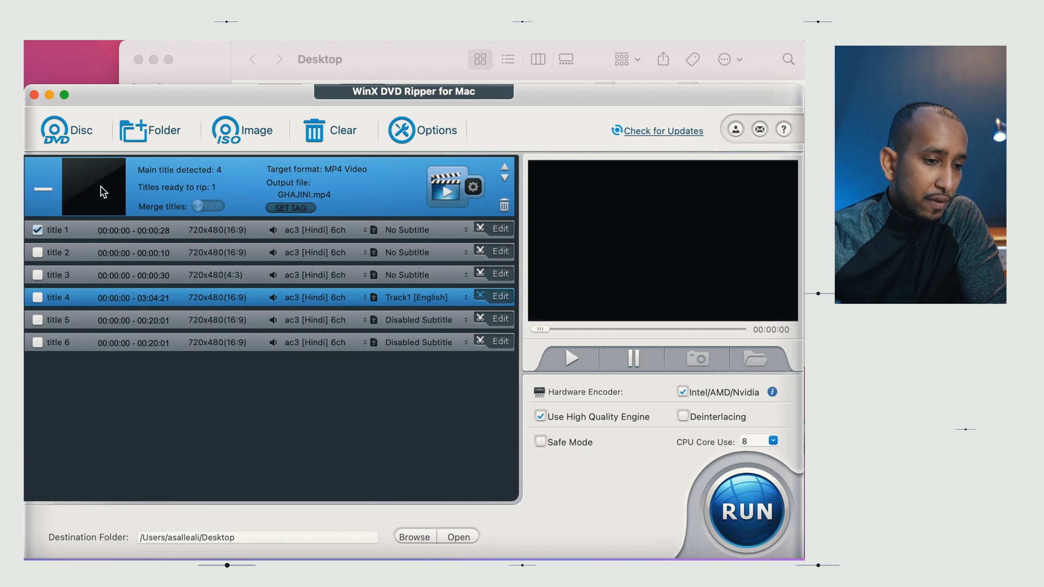
# Step: Play the disc preview, skip ahead, pause, and open title 1's Edit window
pyautogui.click(569, 359)
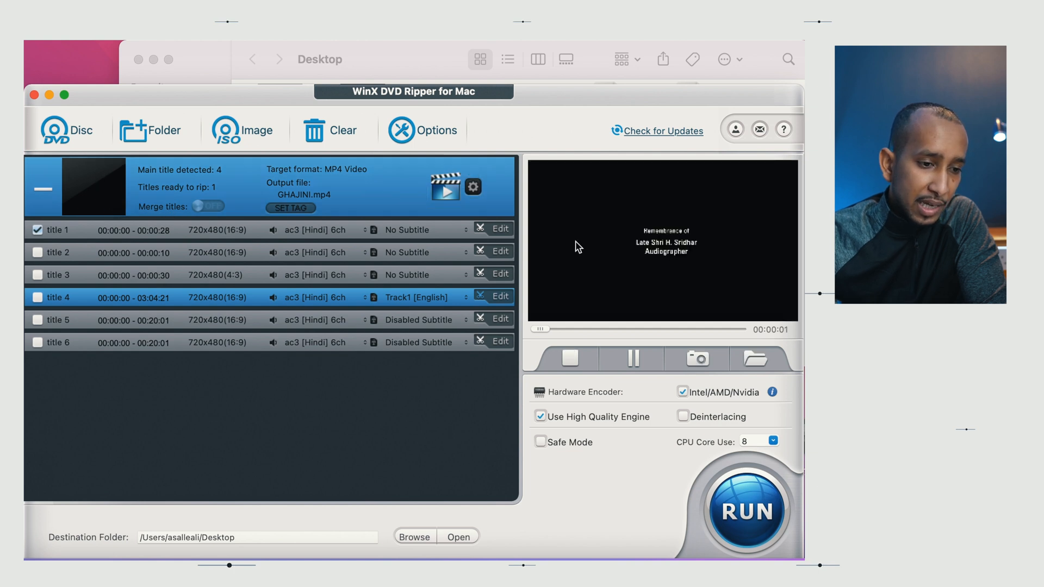
pyautogui.click(631, 359)
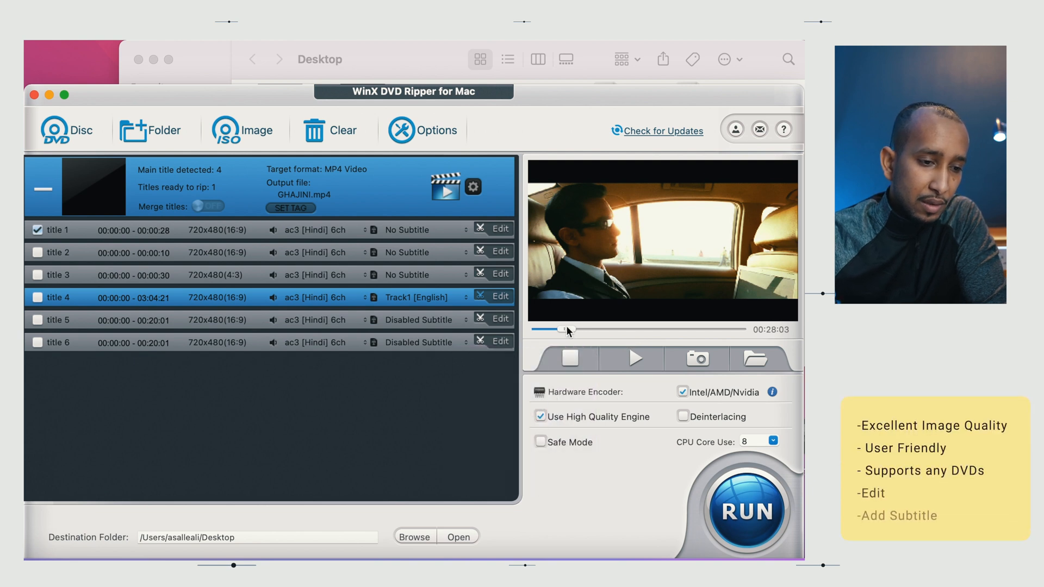
pyautogui.click(629, 359)
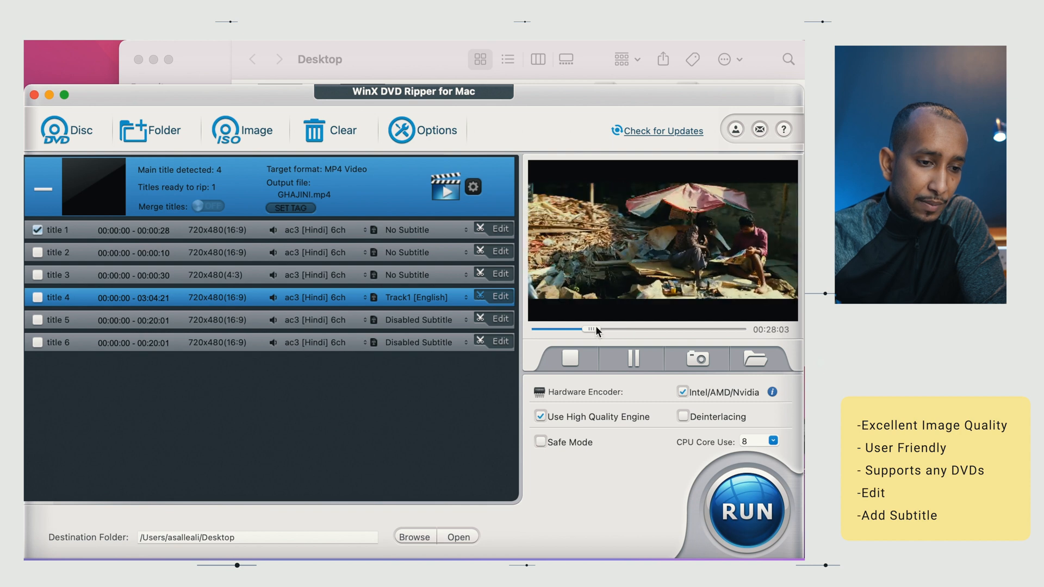
pyautogui.click(631, 359)
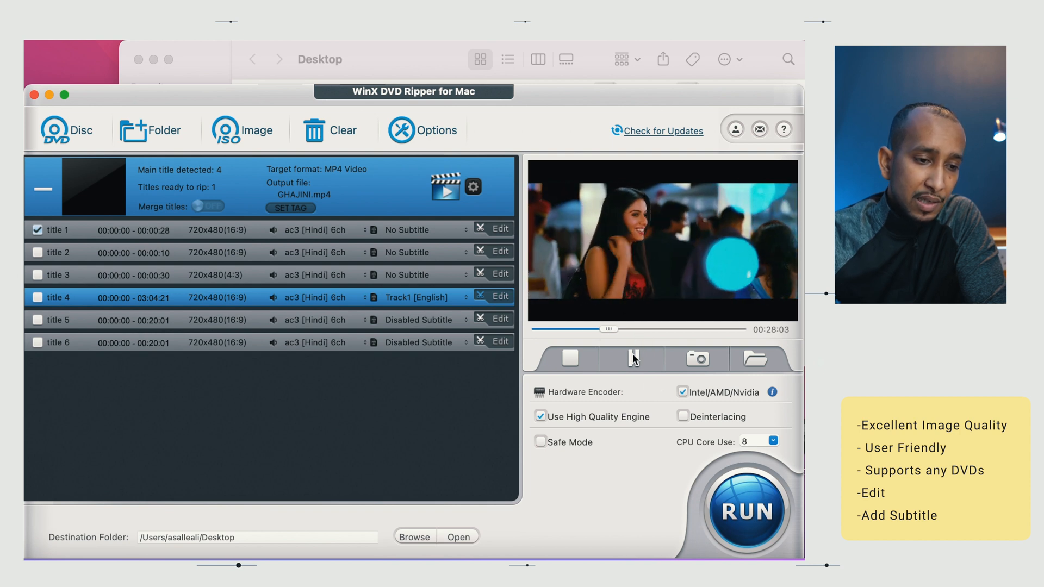
pyautogui.click(632, 358)
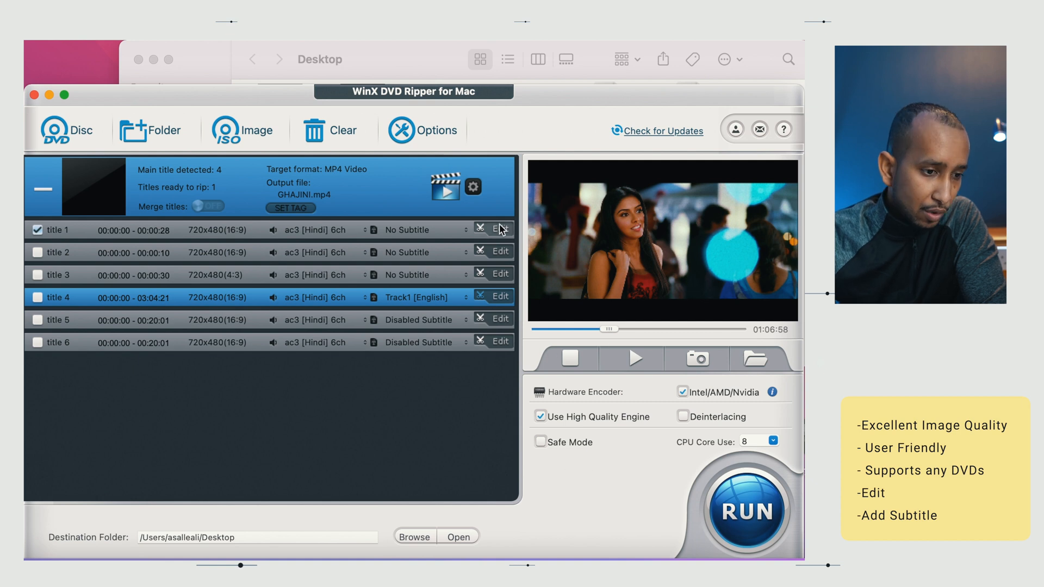
pyautogui.click(500, 229)
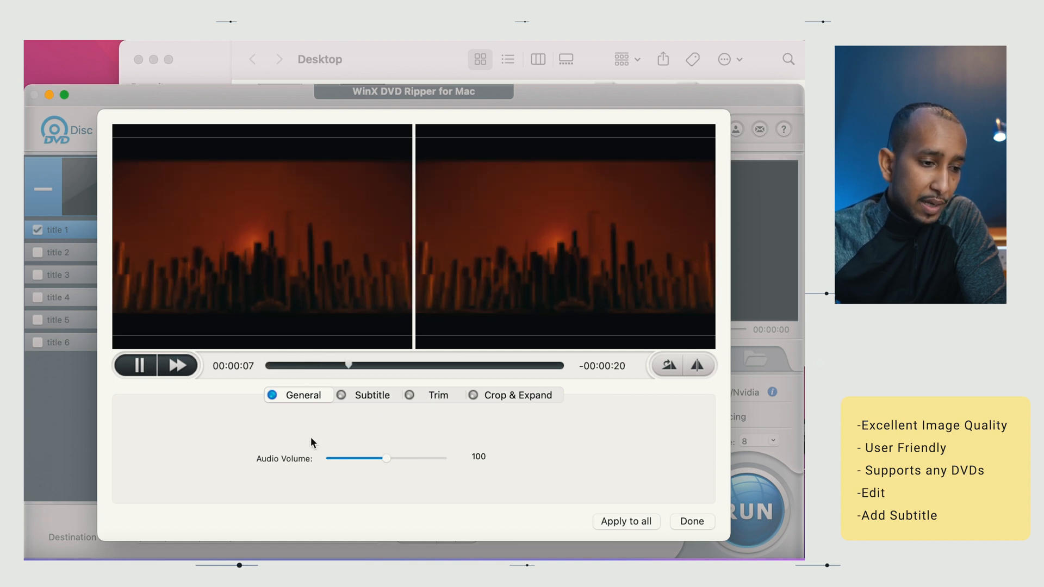
# Step: Review title 1's Subtitle and General tabs, then close the Edit window
pyautogui.click(370, 395)
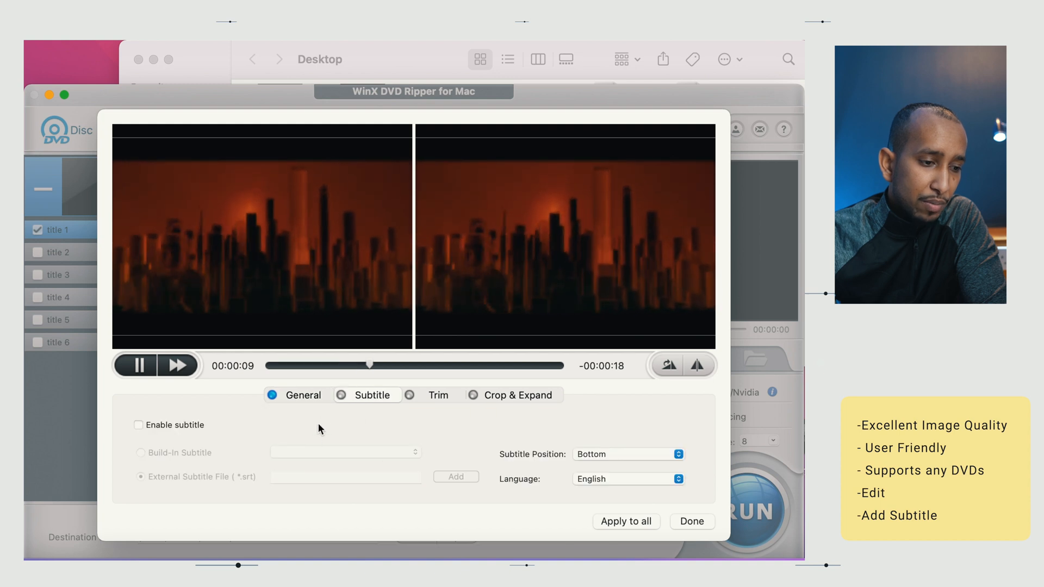
pyautogui.click(304, 395)
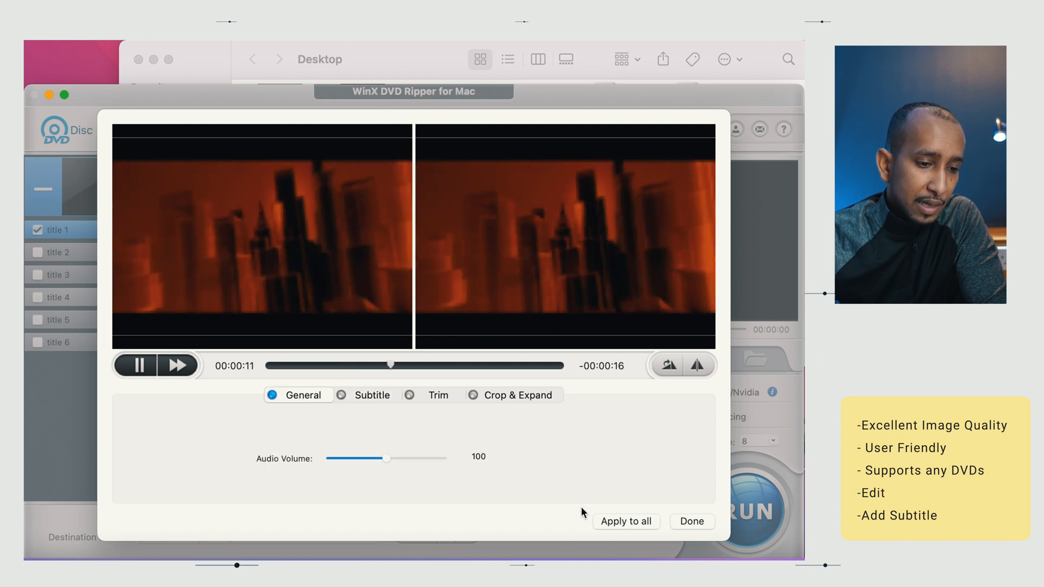
pyautogui.click(691, 521)
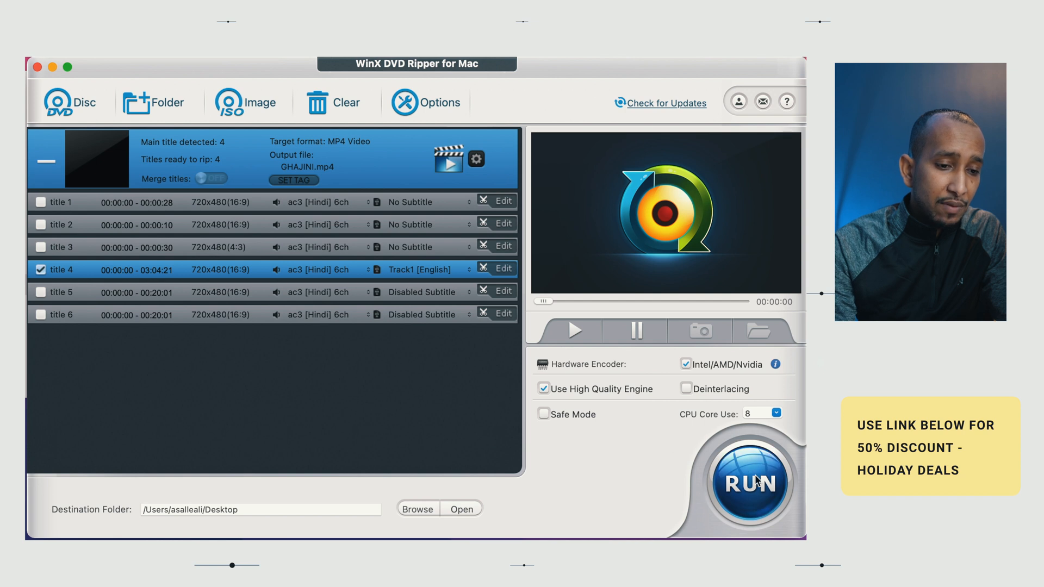
# Step: Start ripping the checked title 4 to GHAJINI (3).mp4
pyautogui.click(751, 482)
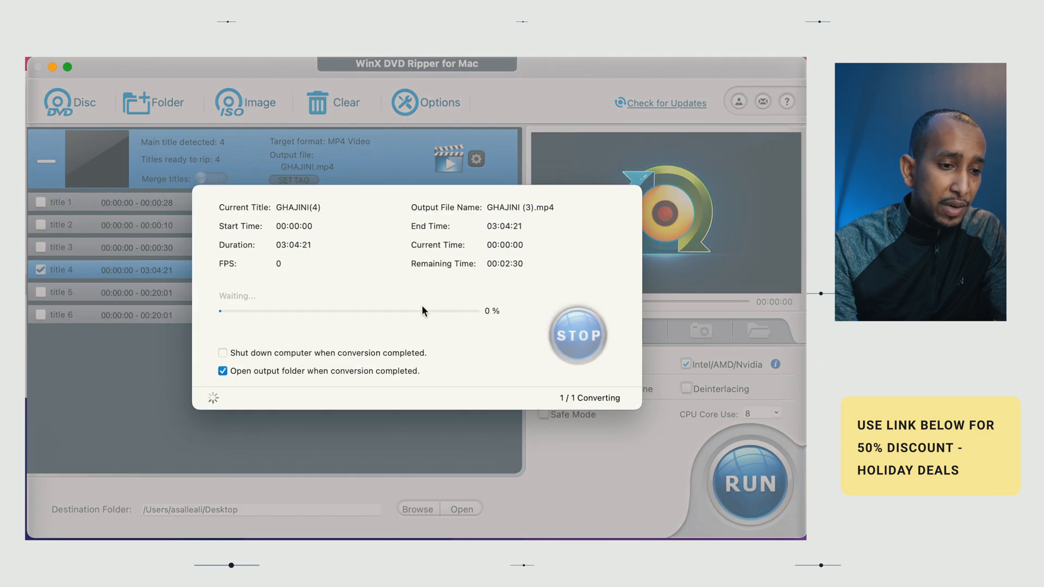